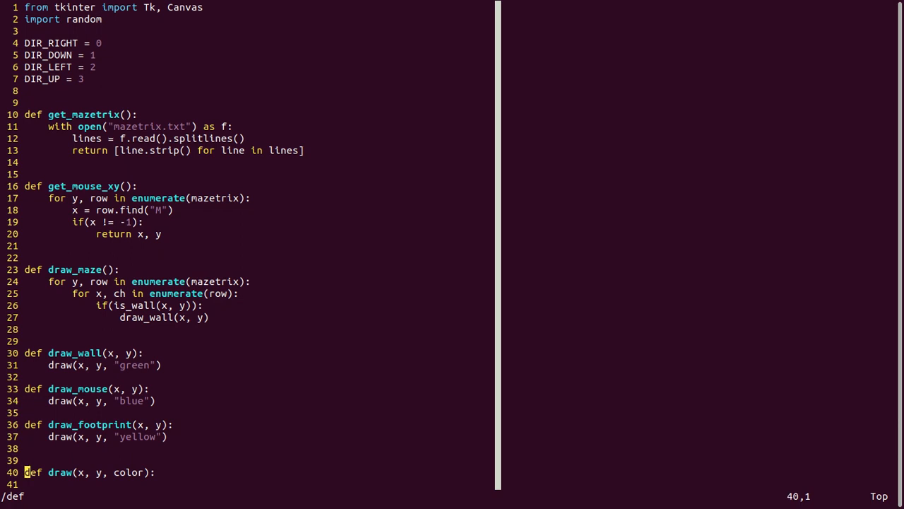
Step: Run 1_move_random.py and let the random mouse reach the exit at 4331 steps
scroll("down", 3)
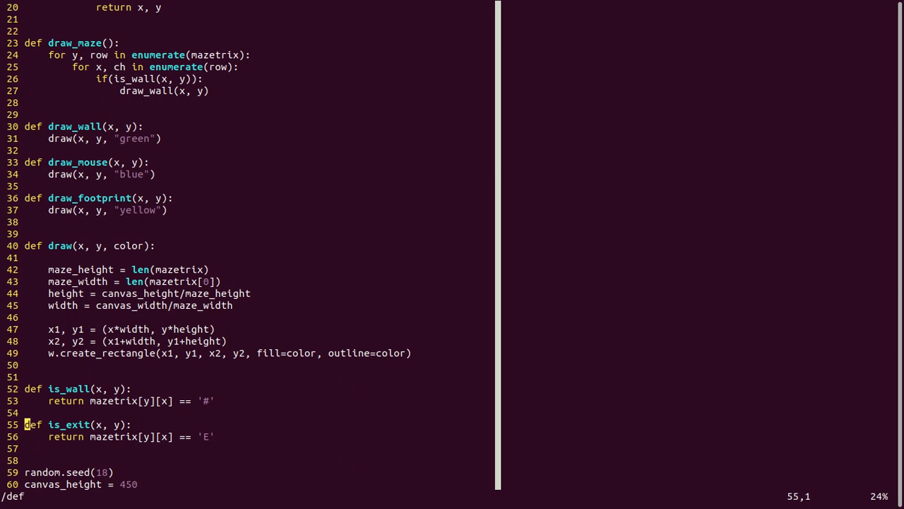
scroll("down", 3)
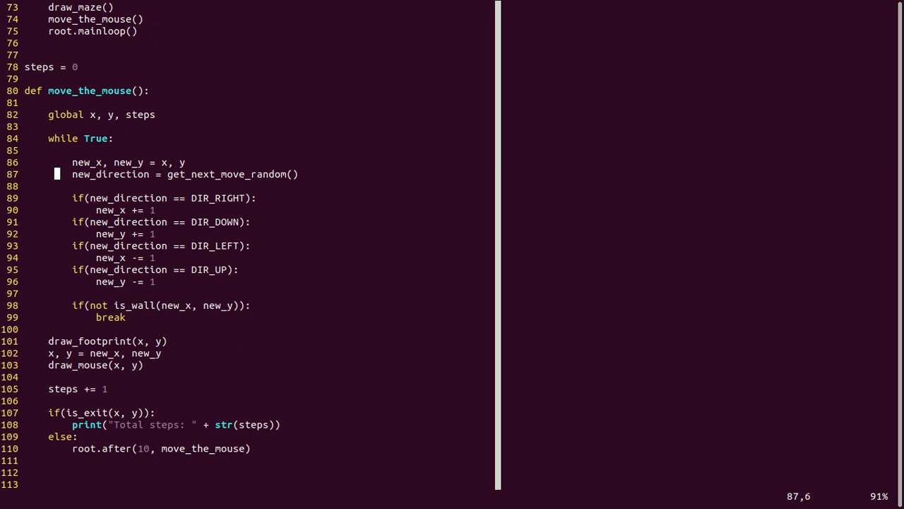
left_click(99, 173)
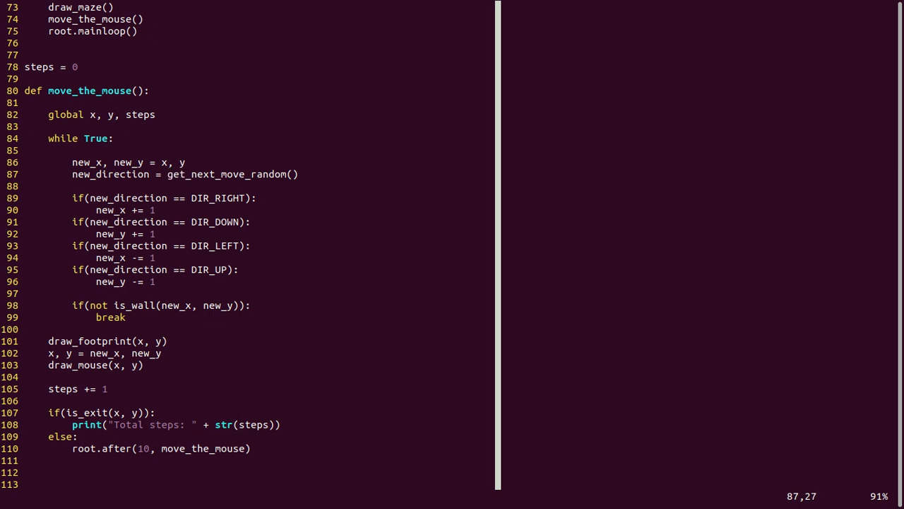
left_click(183, 175)
type("def get_next_move_random():")
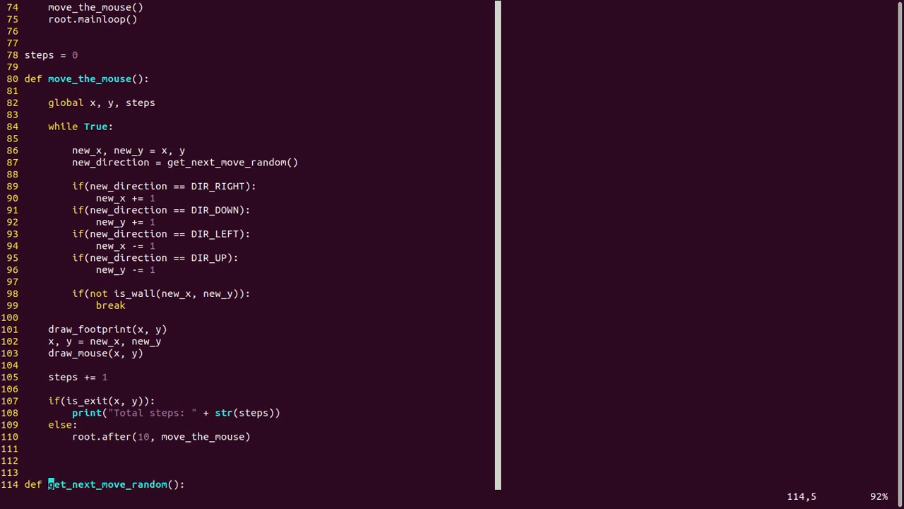
scroll("down", 3)
type("python3 1_move_random.py")
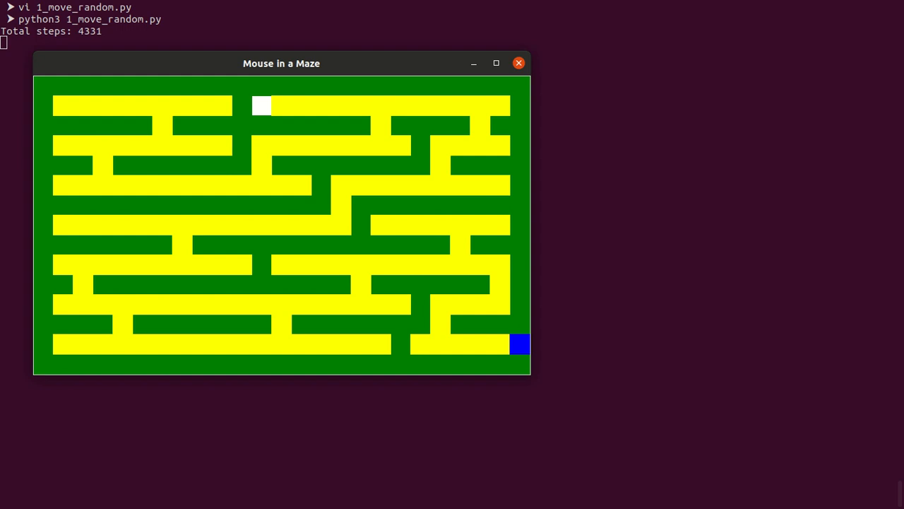
mouse_move(401, 9)
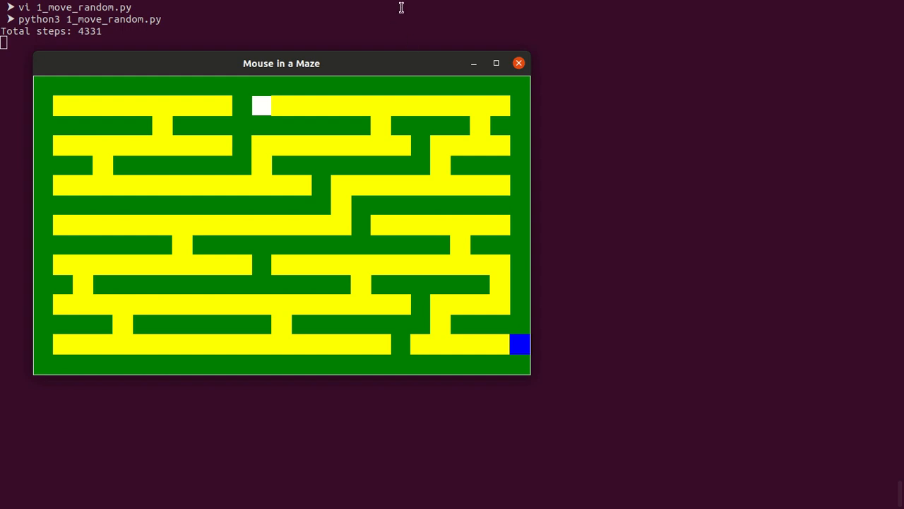
mouse_move(150, 44)
type(":7")
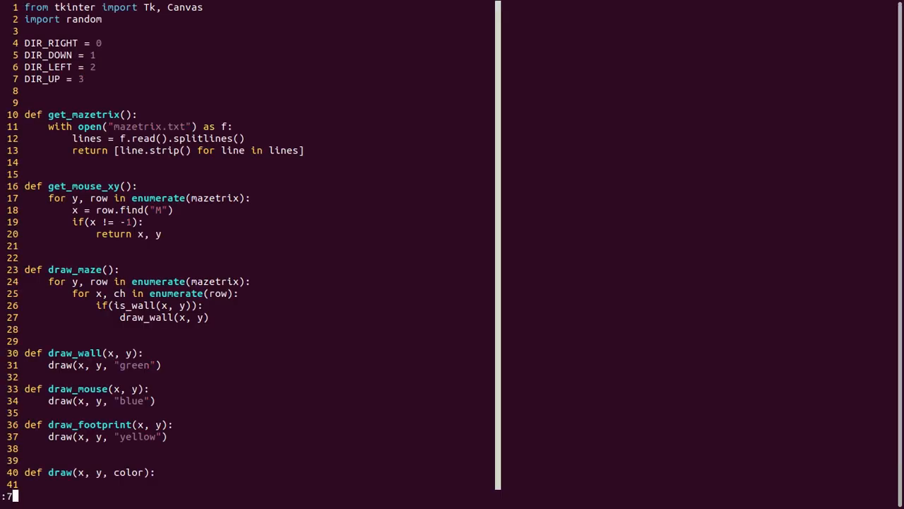
Step: Scroll 2_move_no_backward.py down to the move_the_mouse function
scroll("down", 3)
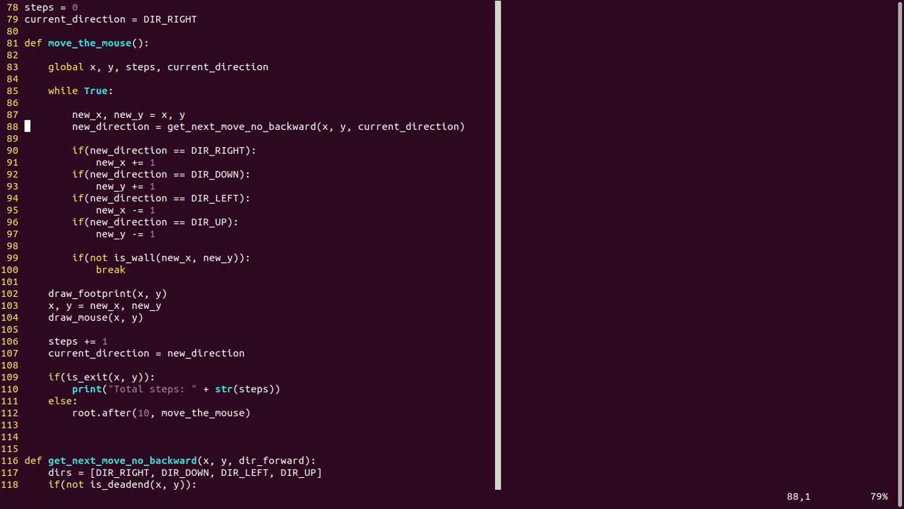
Step: Review get_next_move_no_backward and its dead-end check, then quit Vim
left_click(182, 127)
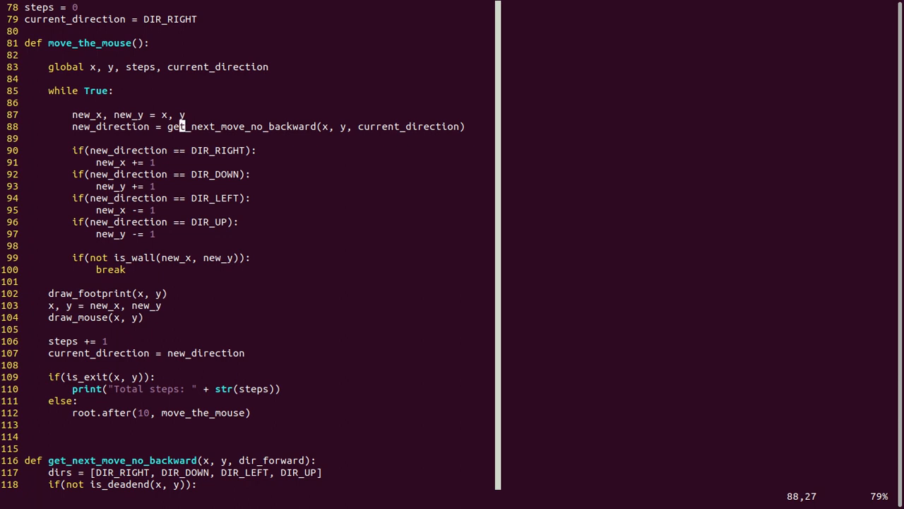
scroll("down", 3)
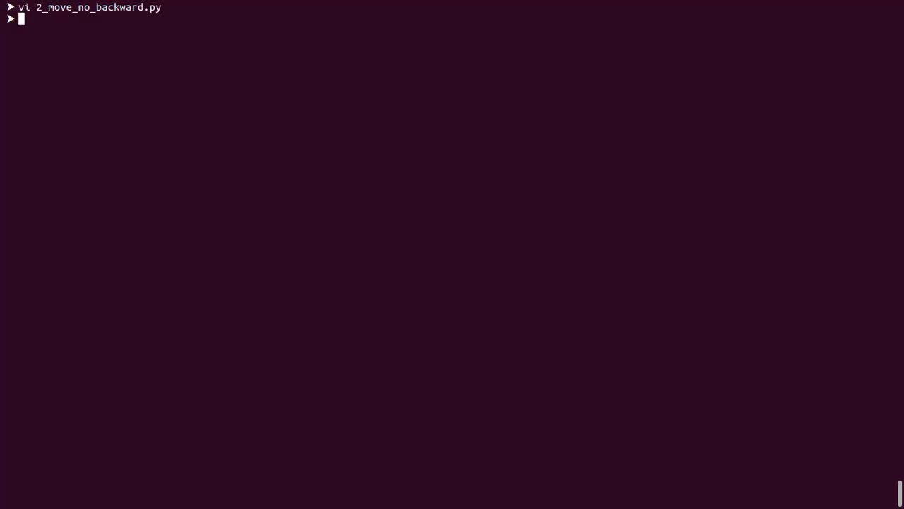
Step: Start 2_move_no_backward.py with python3 from the shell prompt
type("python3 2_move_no_backward.py")
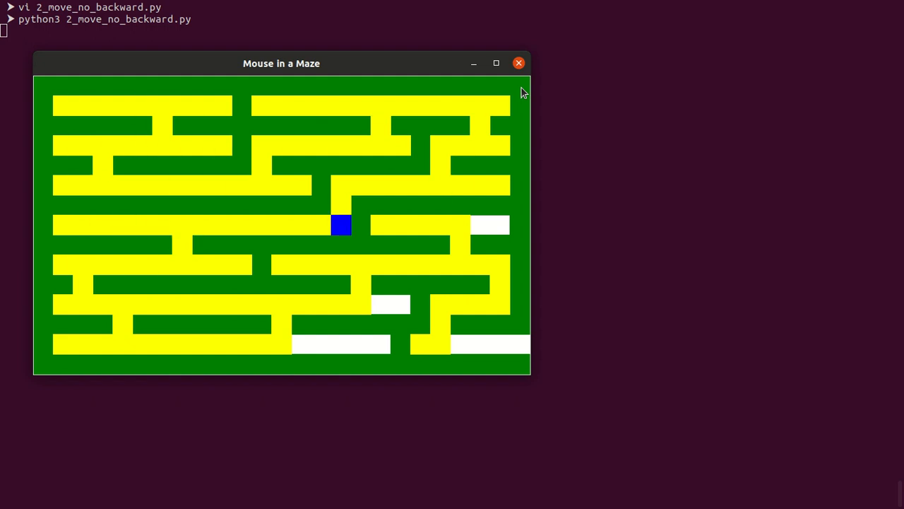
Step: Let the no-backward mouse reach the maze exit, reporting 3099 total steps
key("up")
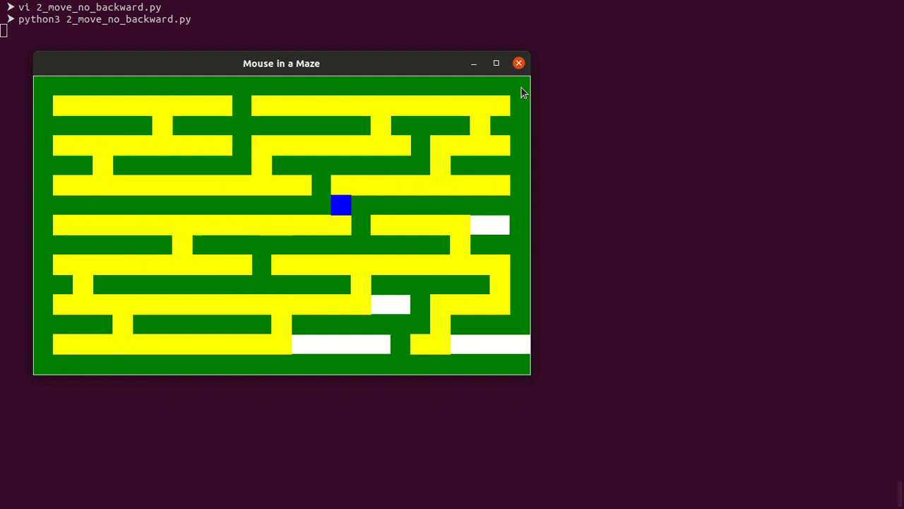
key("up")
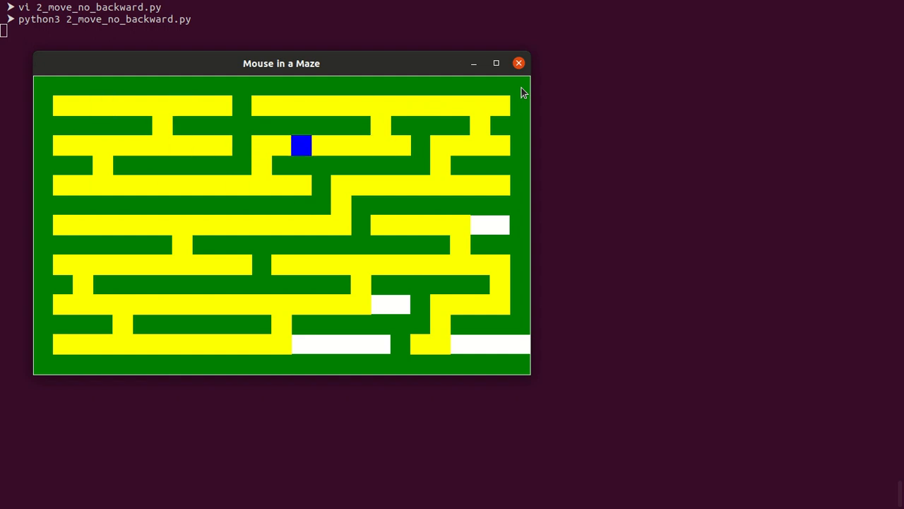
key("Down")
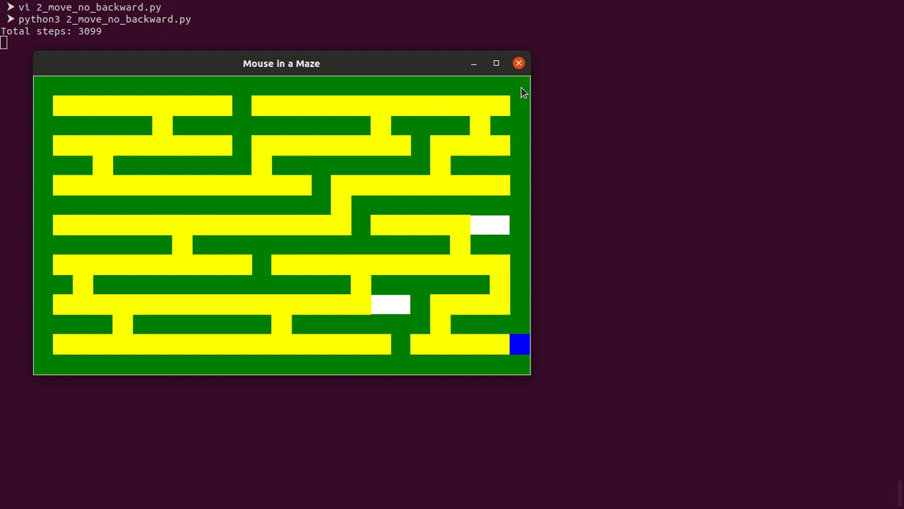
mouse_move(128, 26)
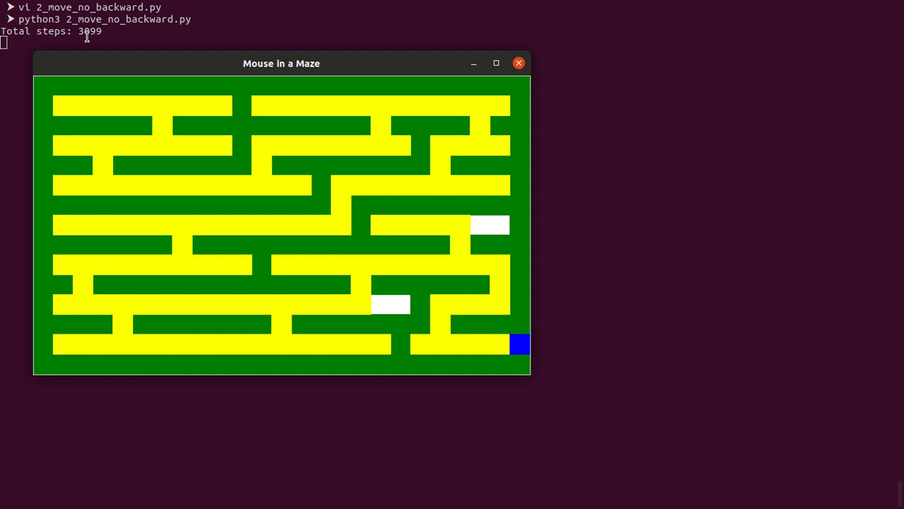
mouse_move(122, 59)
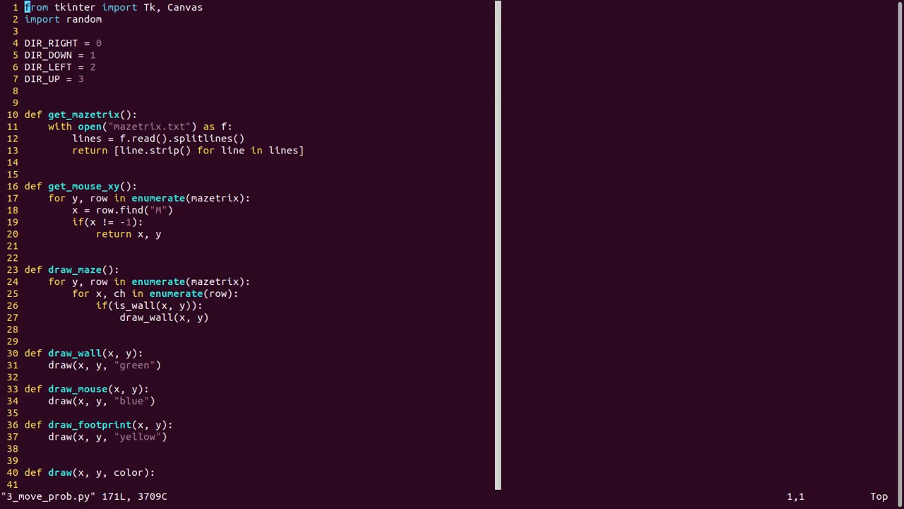
Step: Scroll 3_move_prob.py down to the move_the_mouse loop around line 88
scroll("down", 3)
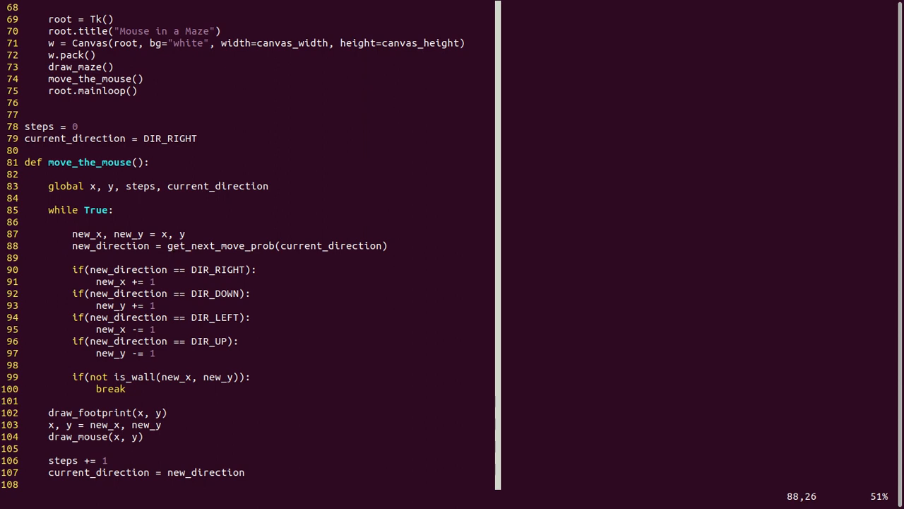
scroll("down", 3)
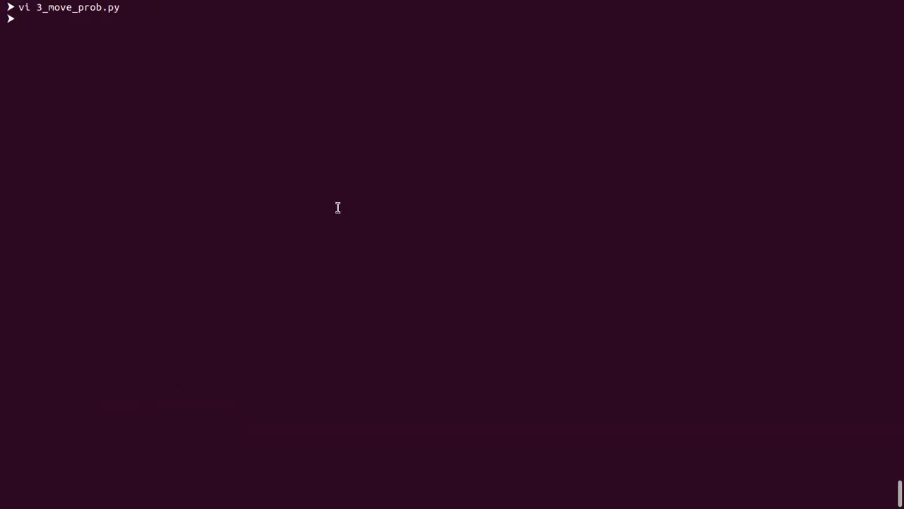
Step: Run 3_move_prob.py with python3 so the probabilistic mouse starts wandering
type("python3 3_move_prob.py")
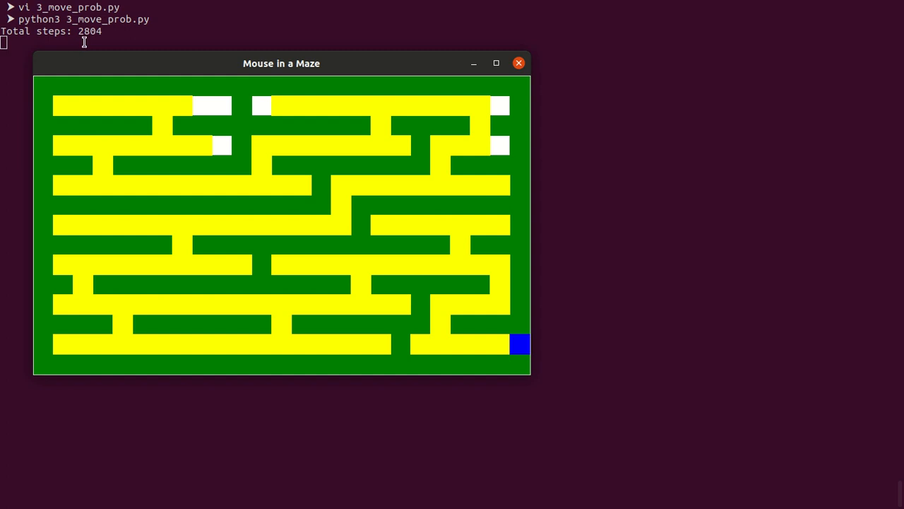
mouse_move(85, 50)
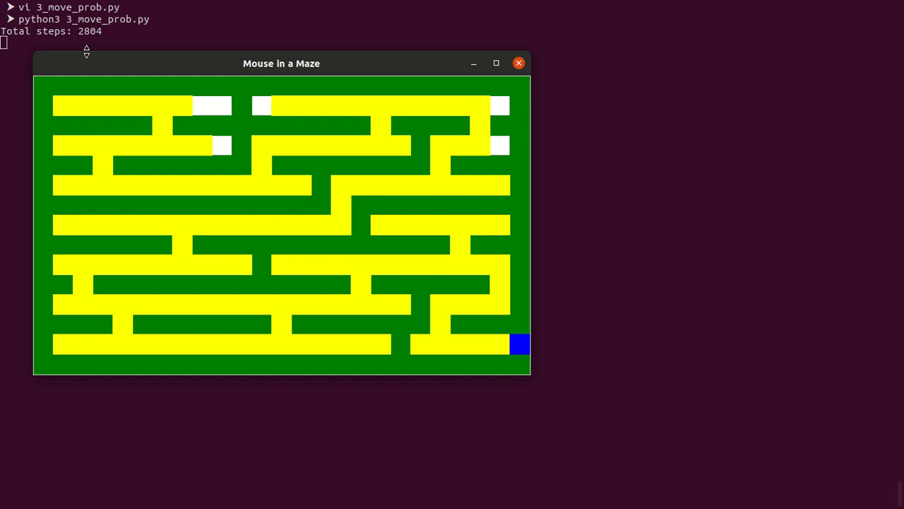
mouse_move(316, 140)
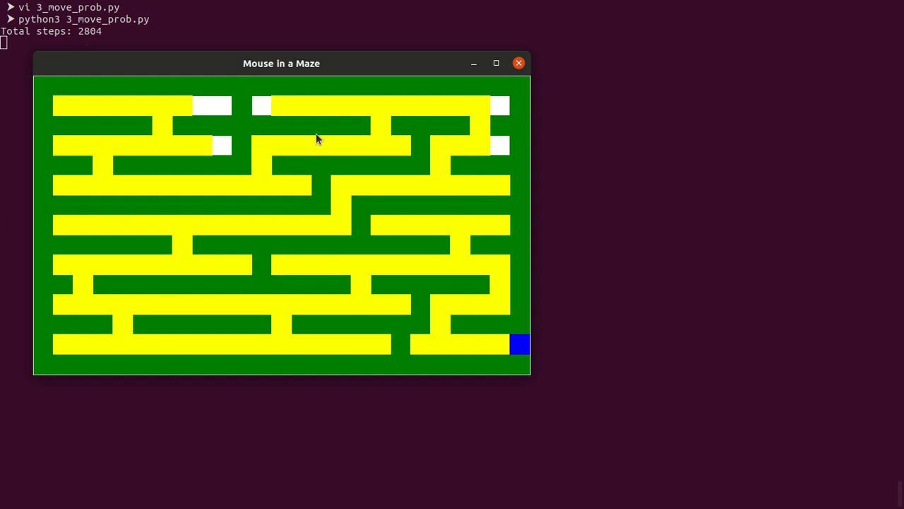